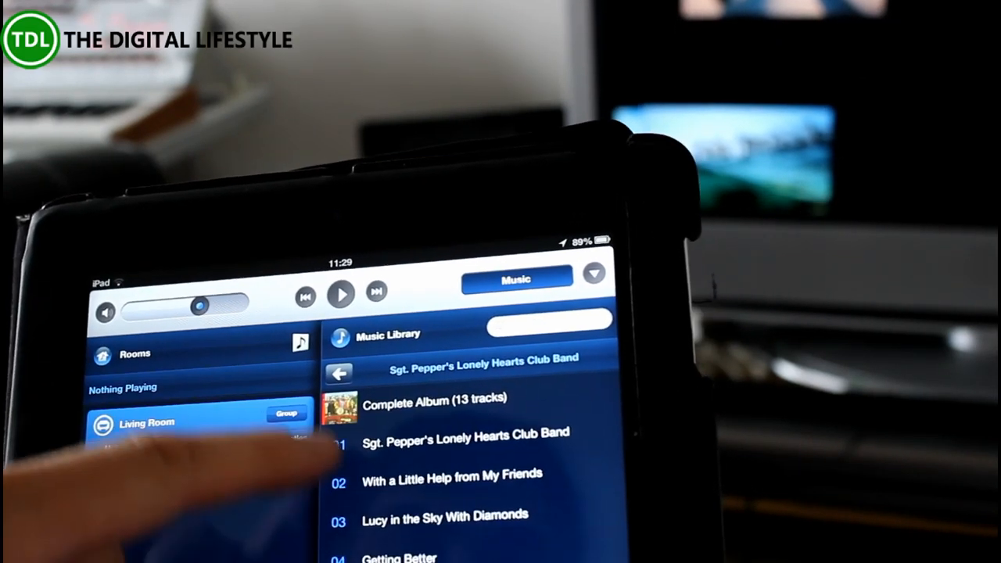
- Browse to The Beatles' Sgt. Pepper's album and bring up play options for track 01
left_click(463, 431)
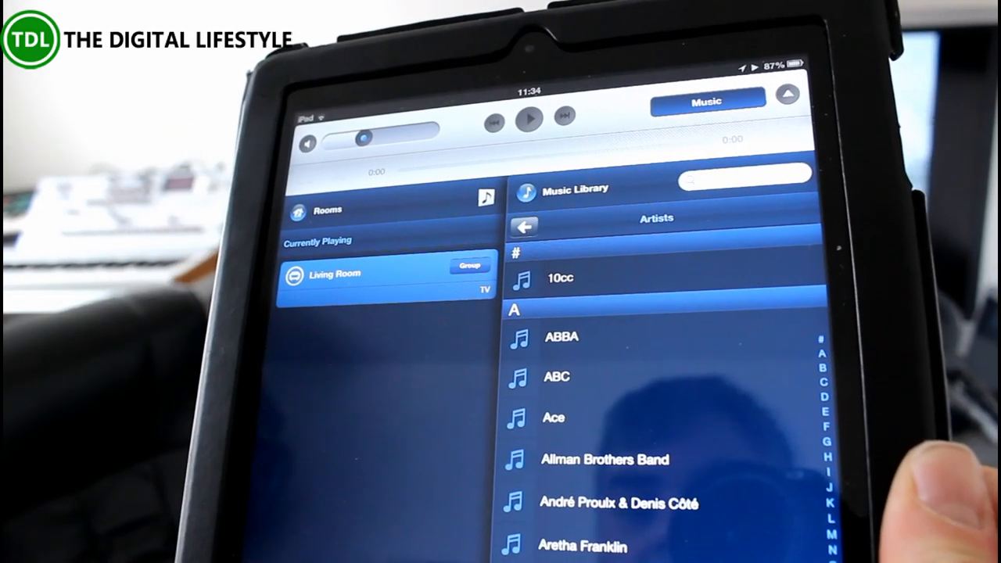
scroll("down", 3)
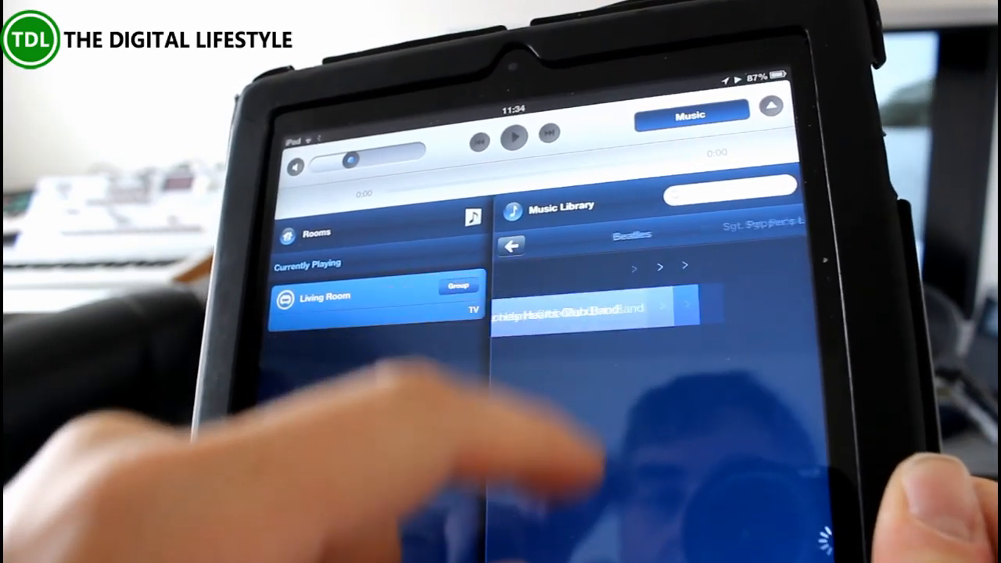
left_click(610, 305)
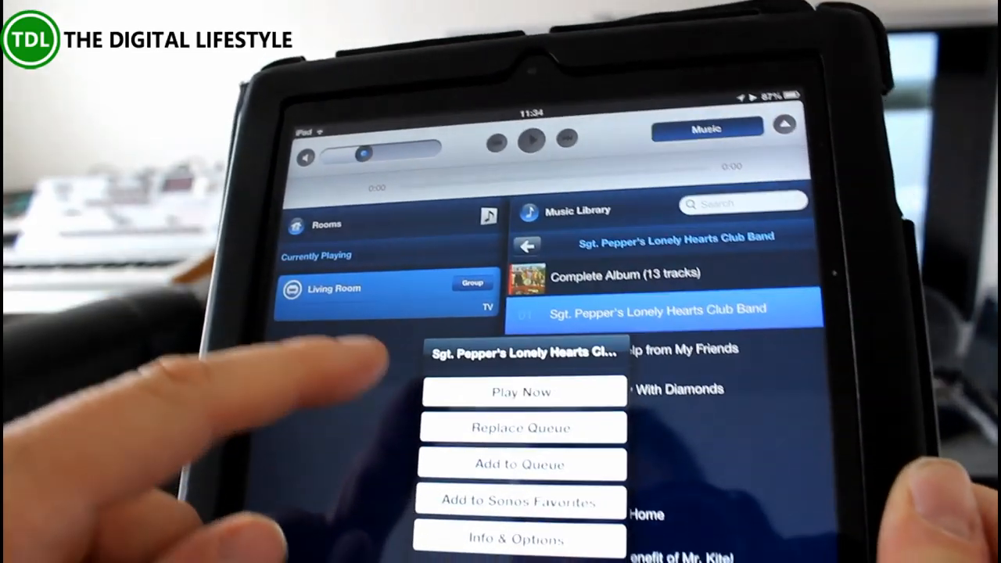
- Choose Play Now for the title track and confirm stopping the Living Room TV audio
left_click(522, 391)
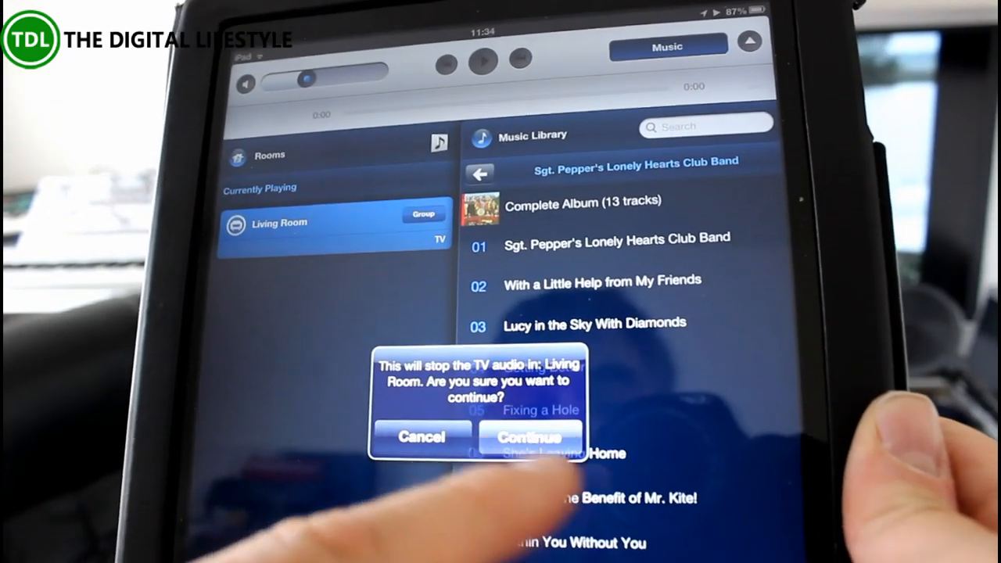
left_click(530, 436)
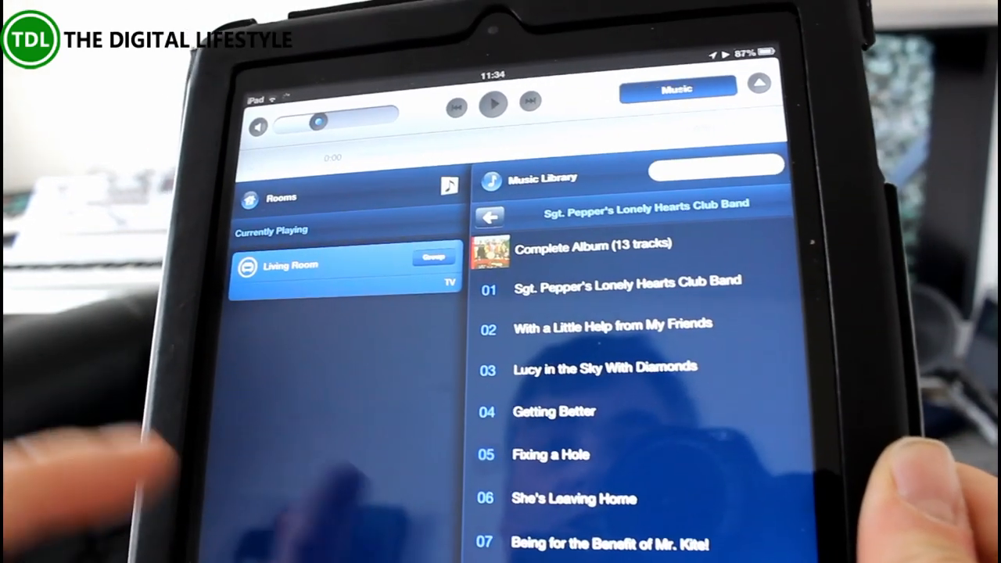